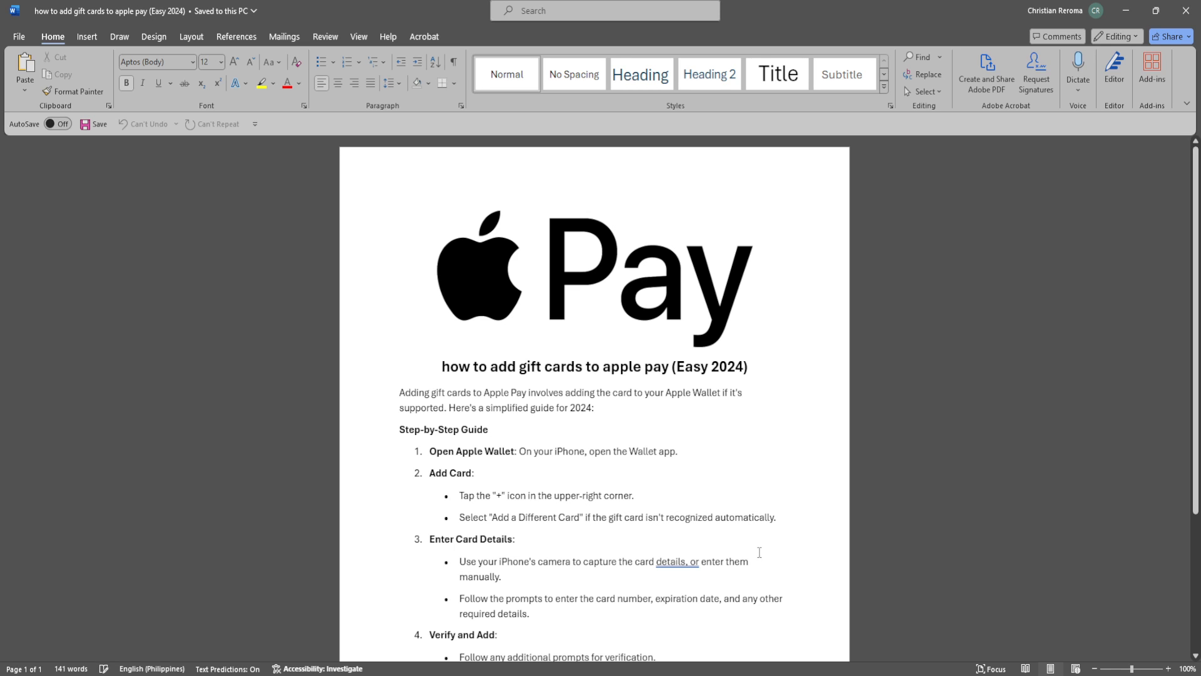
pyautogui.moveTo(750, 533)
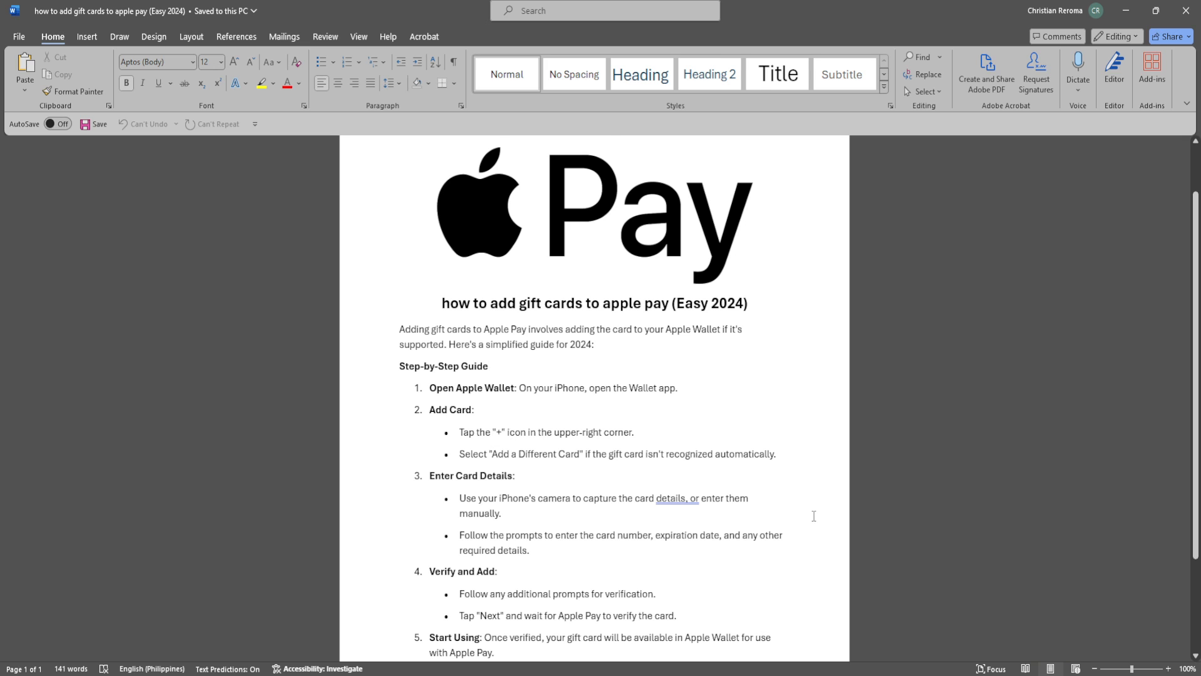
pyautogui.scroll(-3)
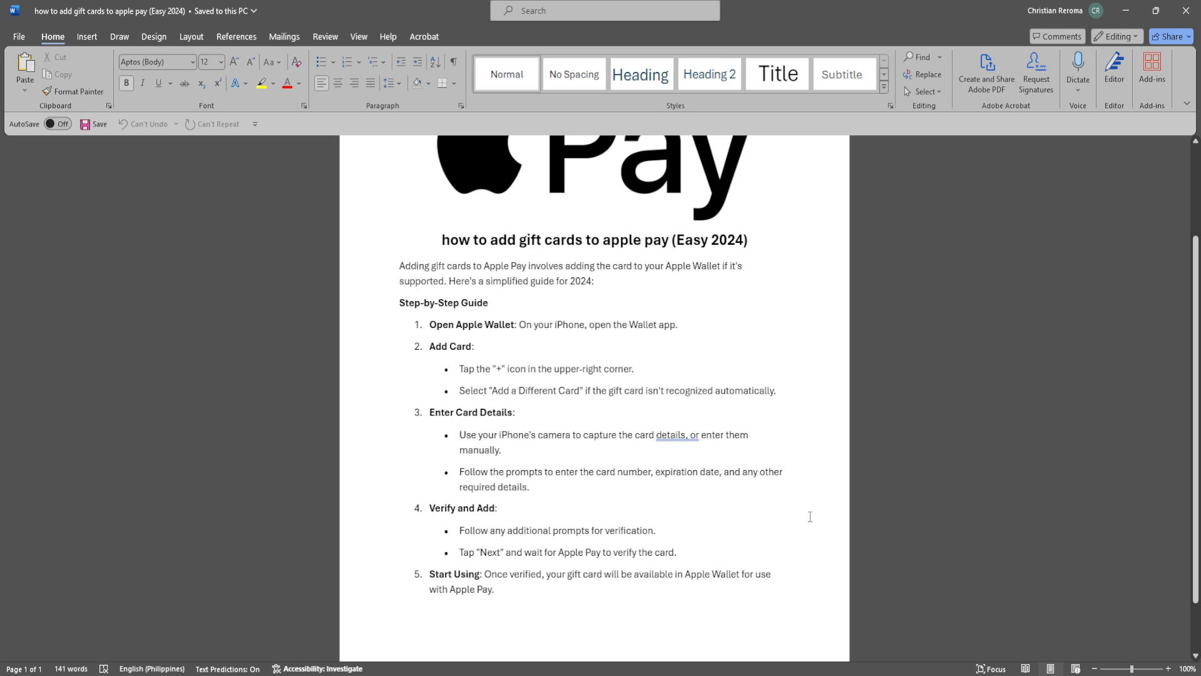
pyautogui.click(489, 301)
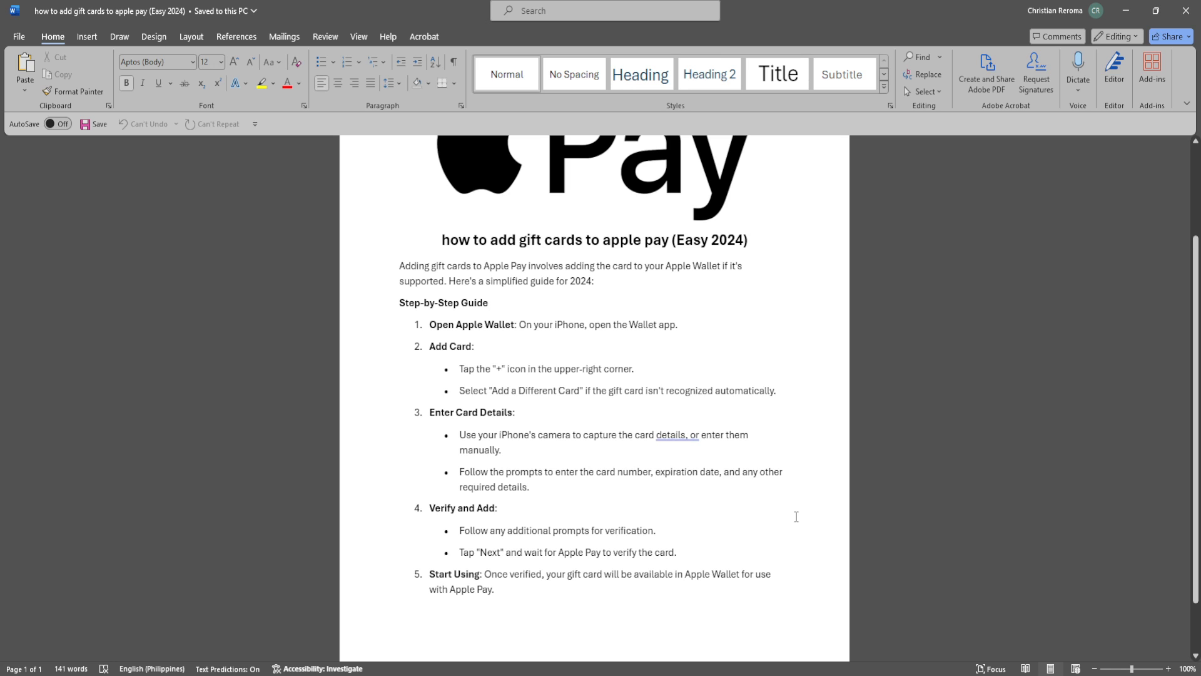
pyautogui.moveTo(738, 517)
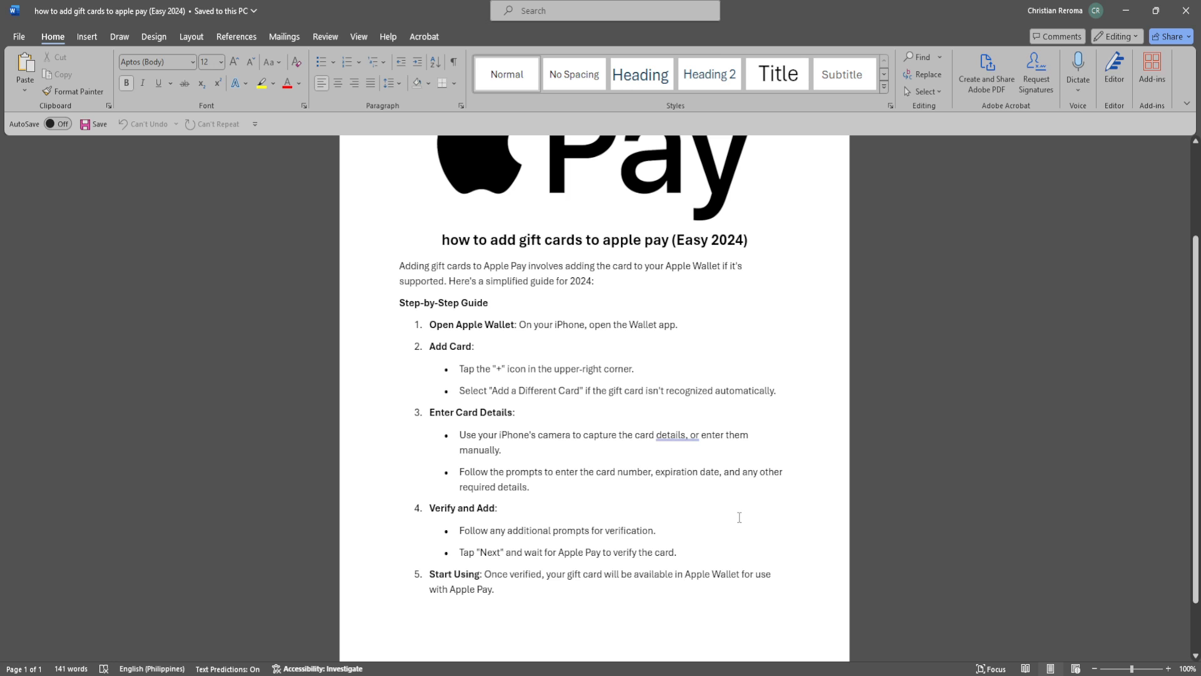
pyautogui.moveTo(734, 517)
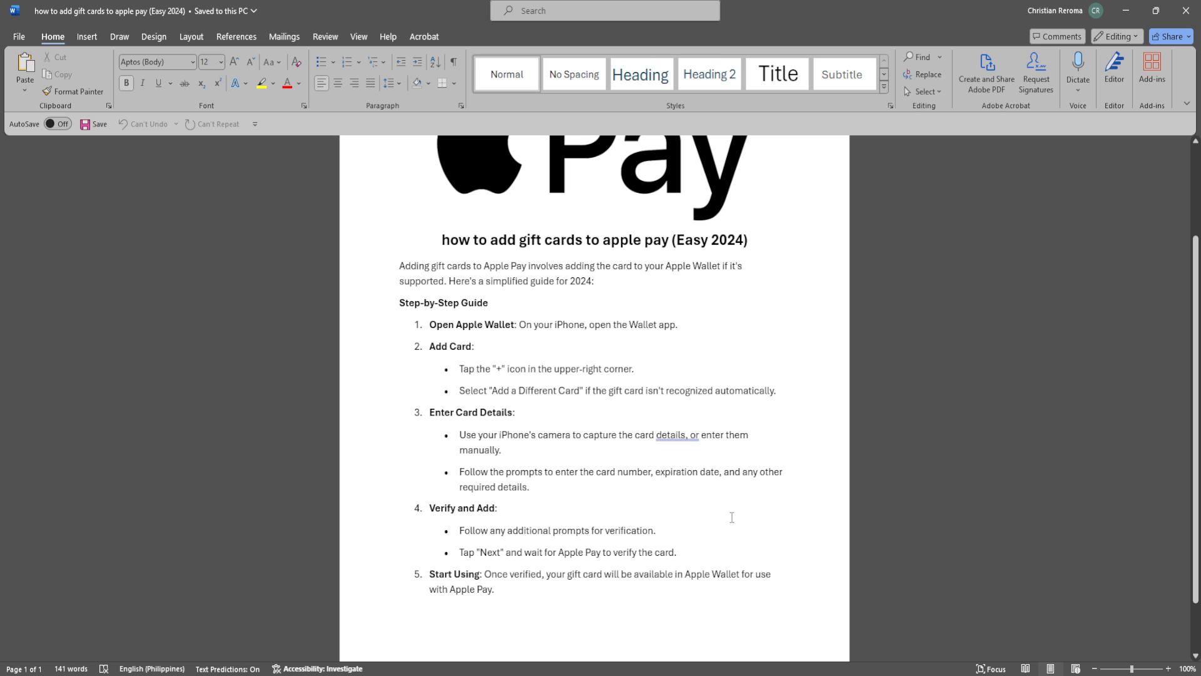
pyautogui.scroll(-3)
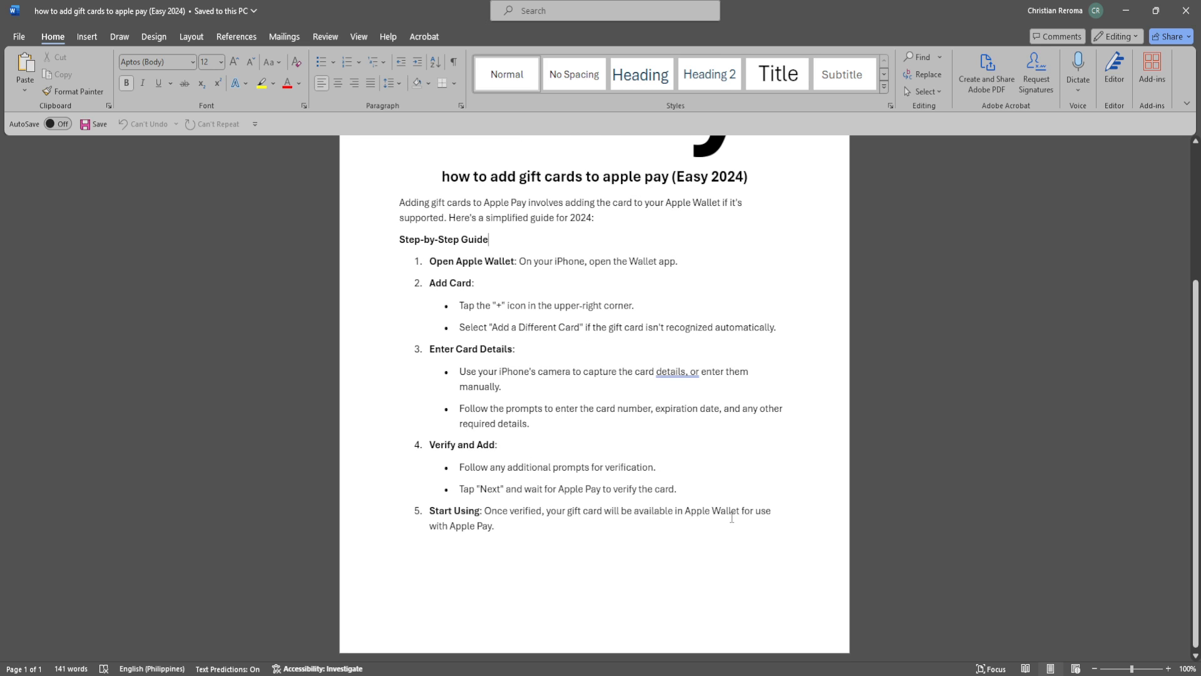